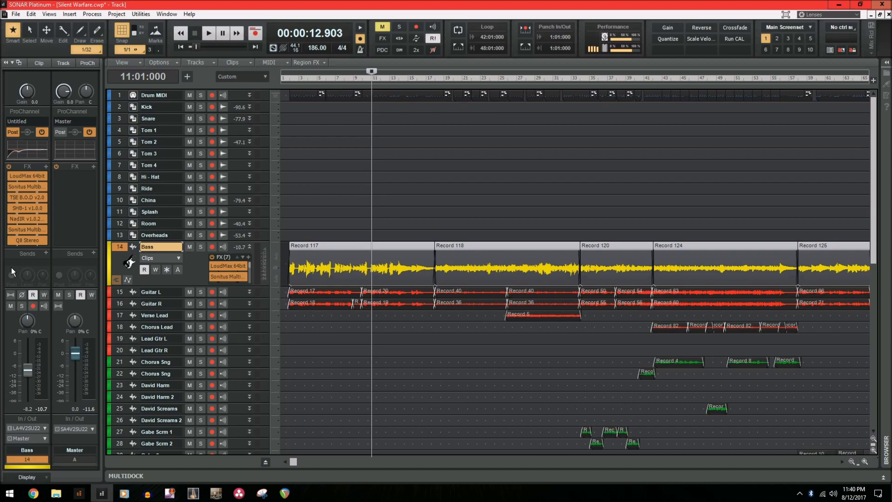
{"action": "mouse_move", "coordinate": [273, 238]}
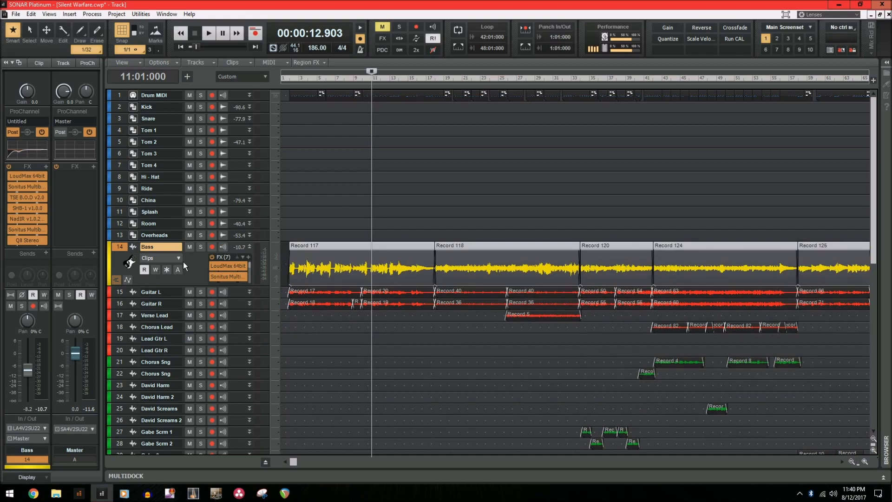
{"action": "mouse_move", "coordinate": [166, 269]}
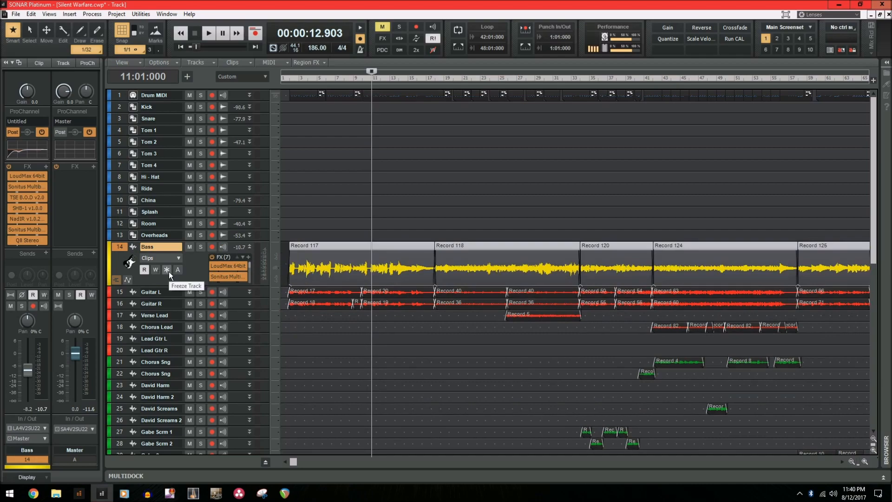
- Freeze the Bass track so its clips render into one continuous Bass clip
{"action": "left_click", "coordinate": [167, 270]}
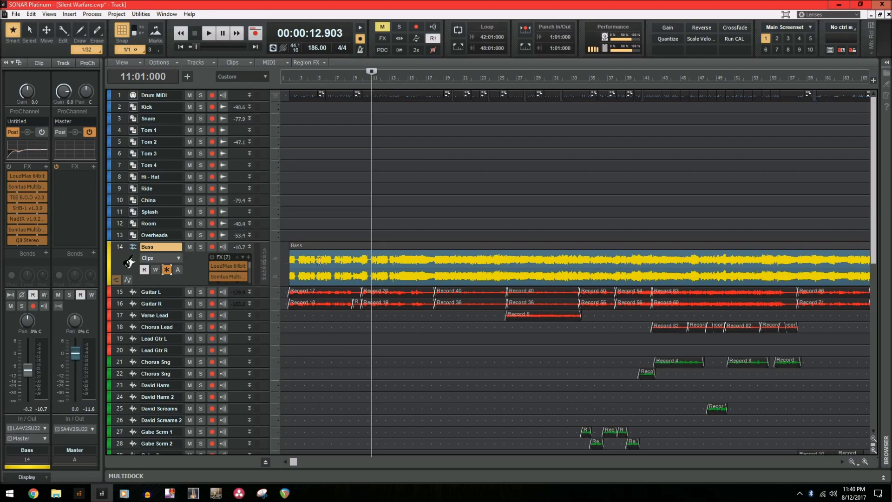
{"action": "mouse_move", "coordinate": [71, 337]}
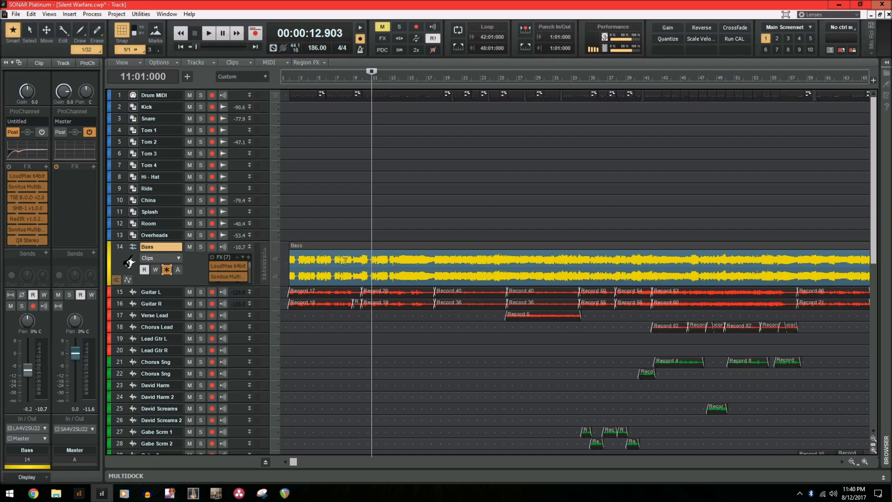
{"action": "mouse_move", "coordinate": [5, 202]}
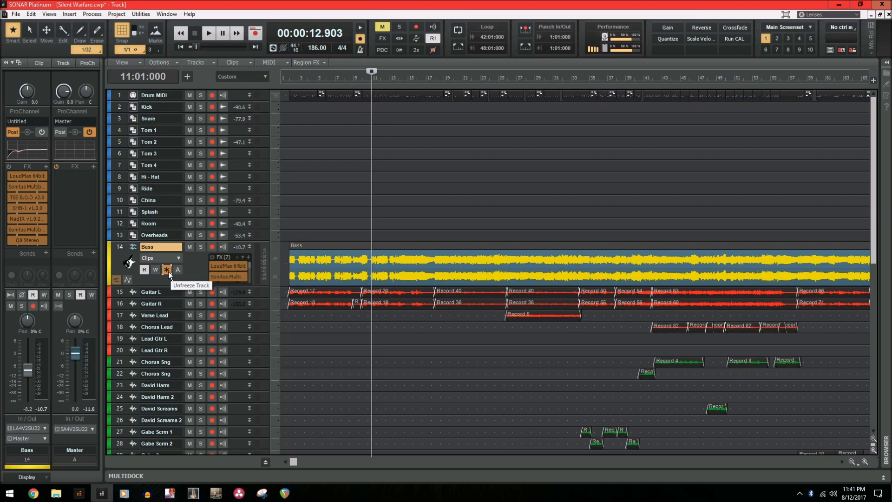
{"action": "left_click", "coordinate": [167, 270]}
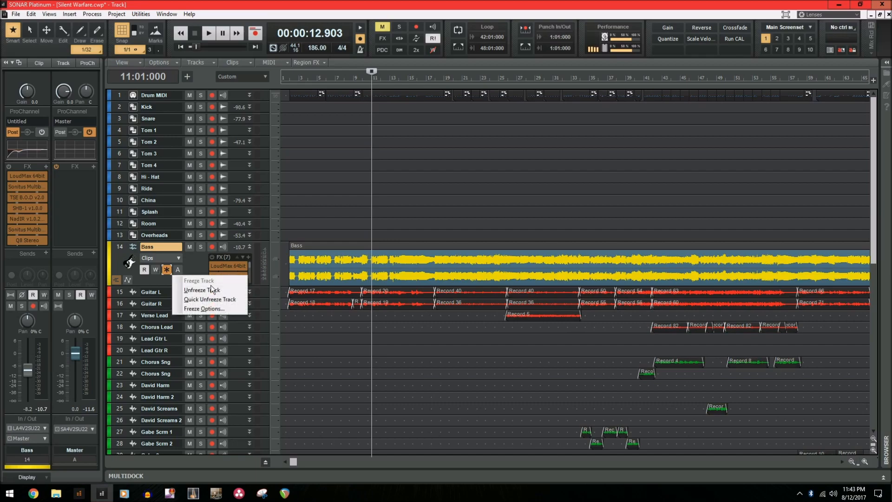
{"action": "mouse_move", "coordinate": [209, 299]}
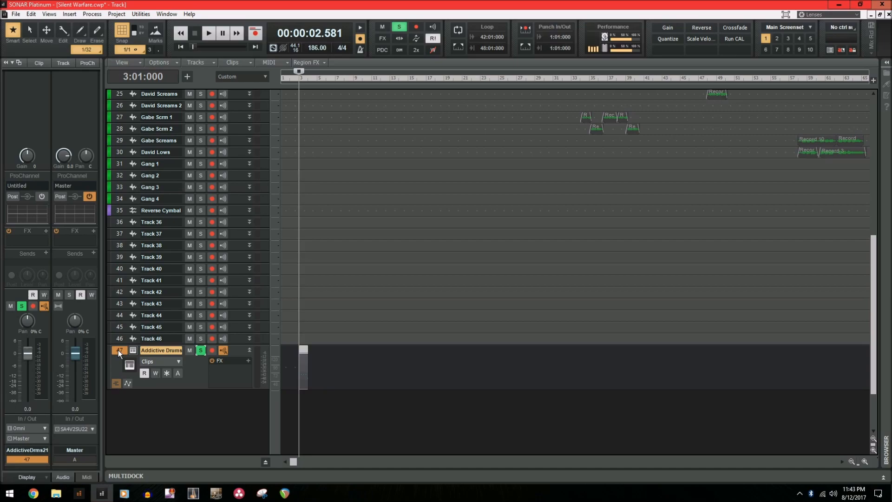
{"action": "mouse_move", "coordinate": [311, 379]}
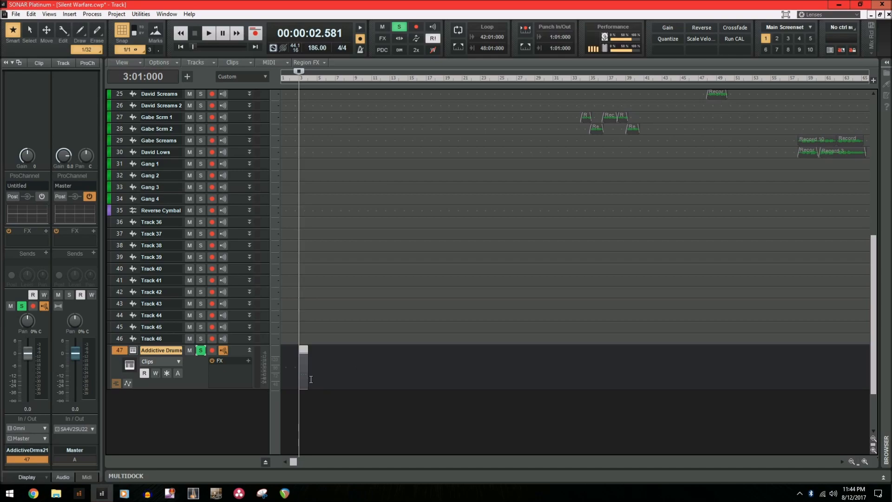
{"action": "mouse_move", "coordinate": [189, 371]}
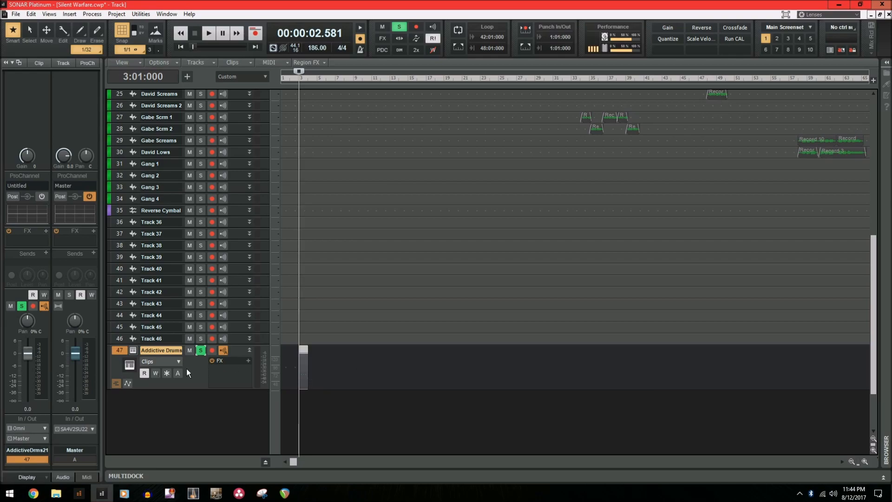
{"action": "mouse_move", "coordinate": [167, 374]}
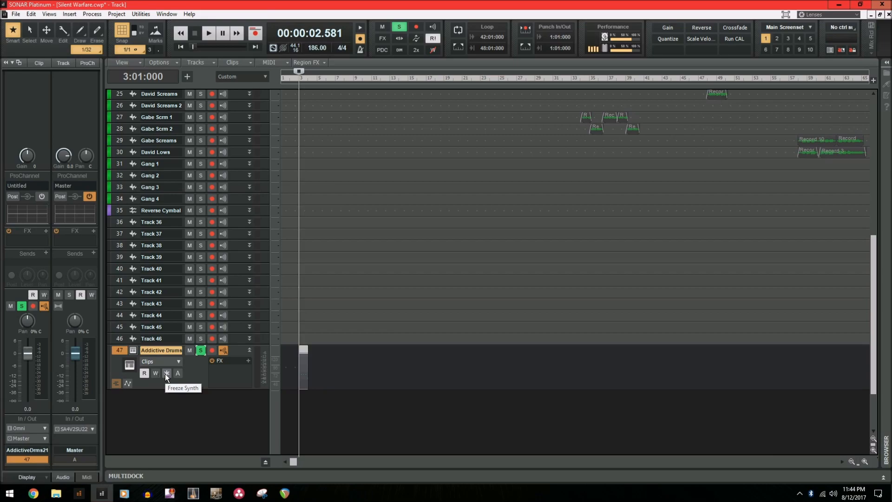
- Freeze the Addictive Drums instrument track via its Freeze Synth button
{"action": "left_click", "coordinate": [167, 374]}
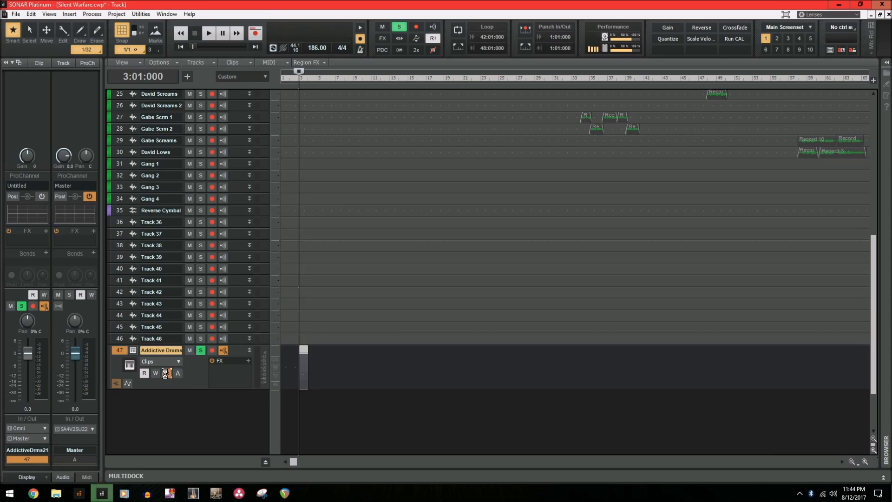
{"action": "left_click", "coordinate": [166, 374]}
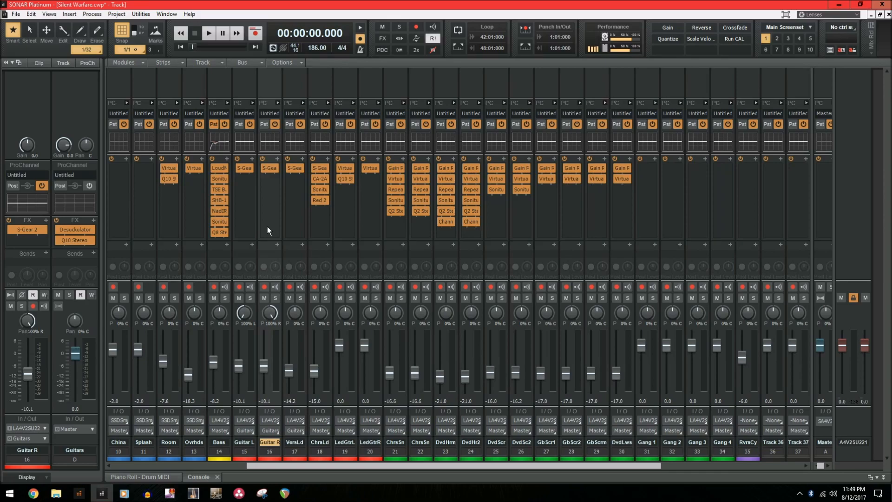
{"action": "mouse_move", "coordinate": [273, 209]}
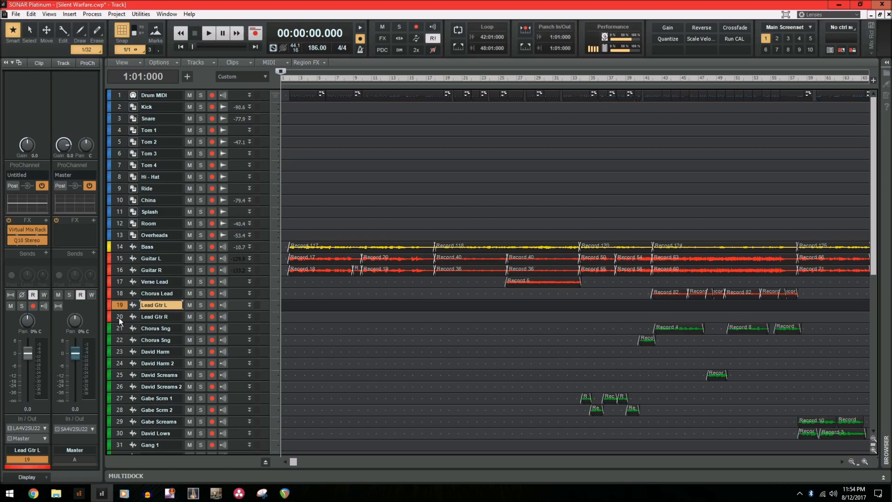
{"action": "left_click", "coordinate": [153, 316]}
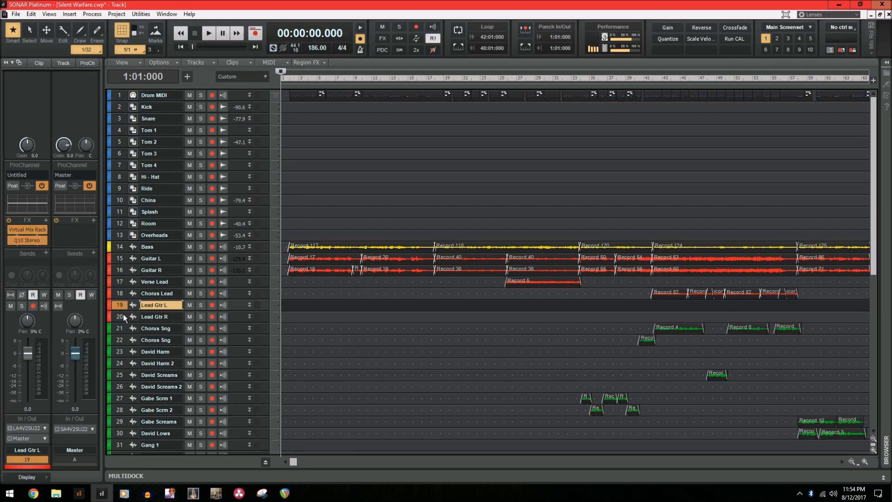
{"action": "left_click", "coordinate": [154, 315]}
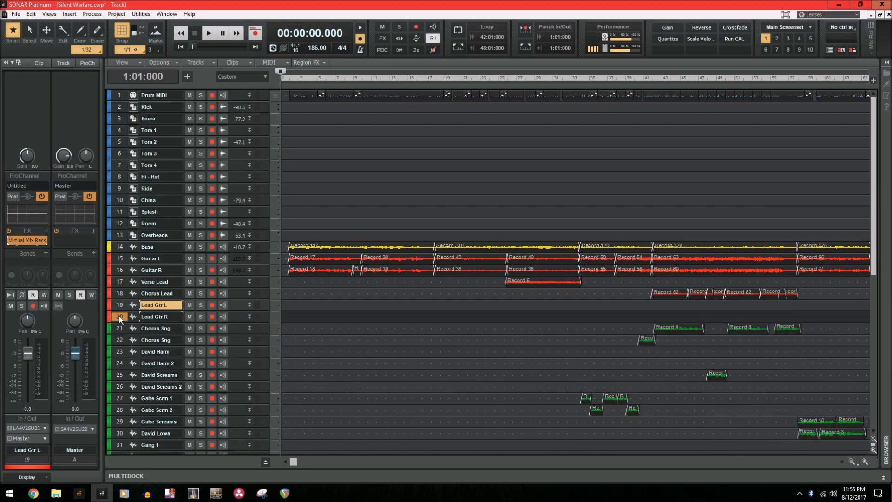
{"action": "left_click", "coordinate": [154, 316]}
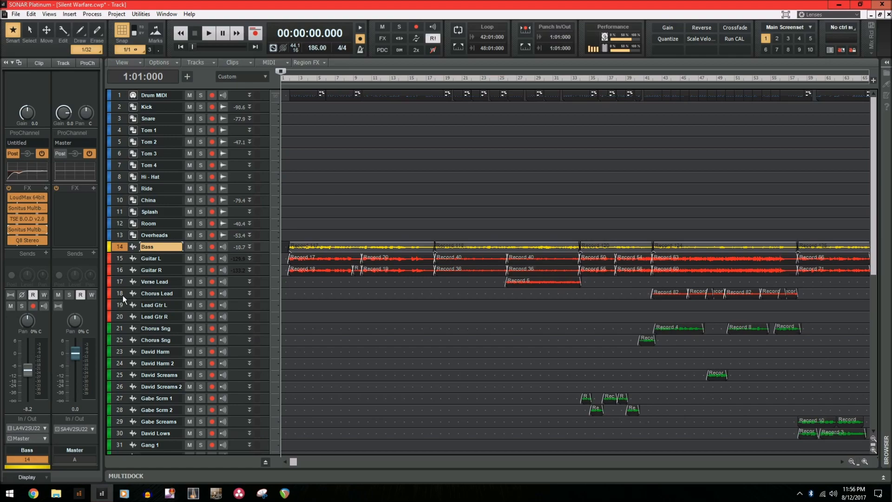
{"action": "left_click", "coordinate": [156, 292]}
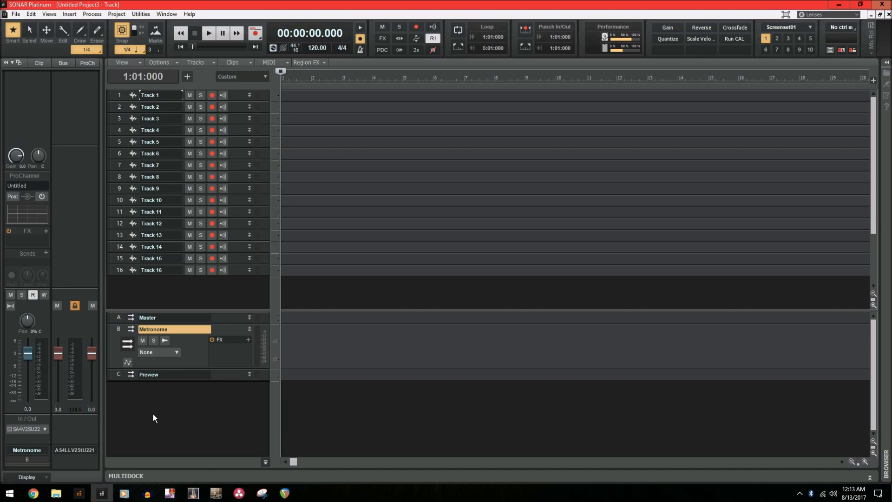
{"action": "mouse_move", "coordinate": [122, 324]}
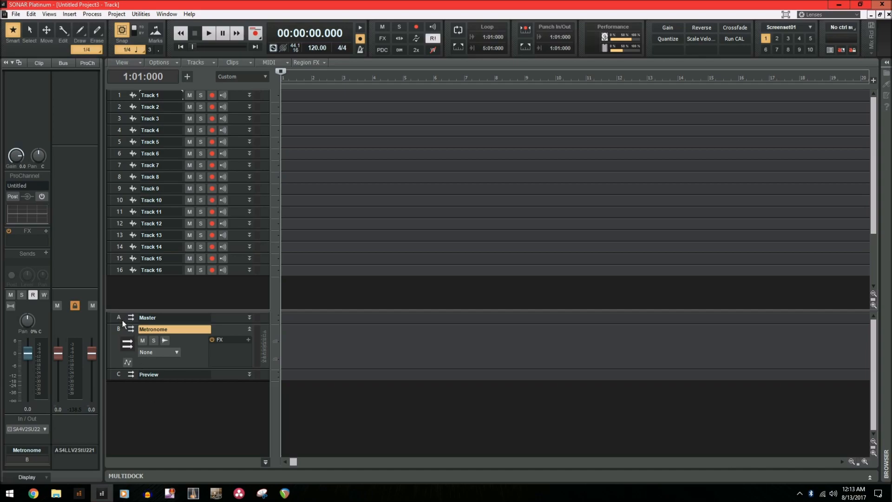
{"action": "mouse_move", "coordinate": [120, 333]}
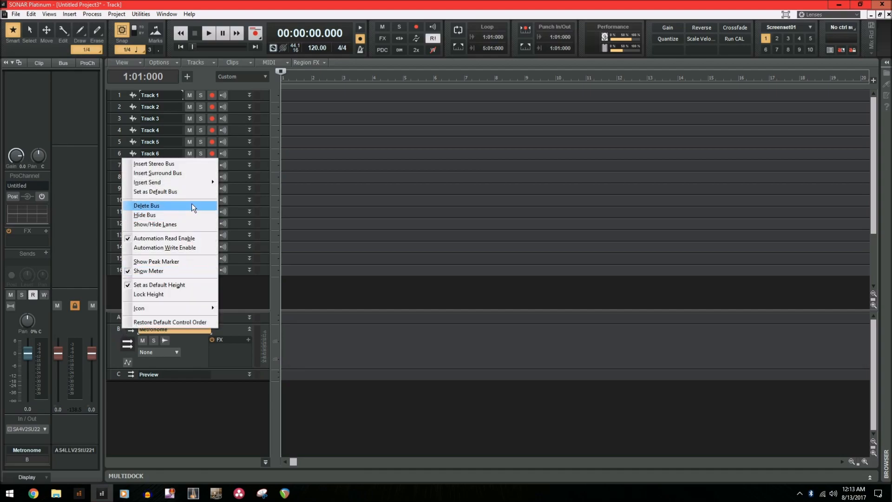
- Delete the old Metronome bus and insert a new stereo bus renamed Metronome
{"action": "left_click", "coordinate": [146, 205]}
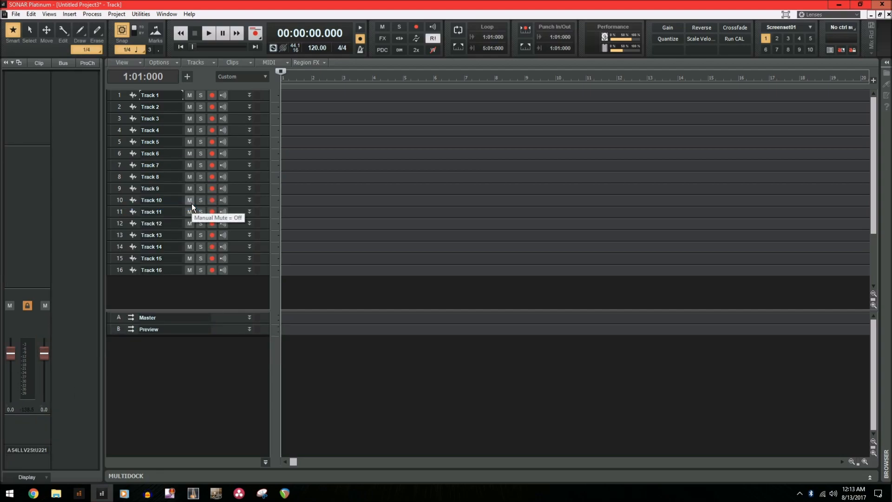
{"action": "right_click", "coordinate": [183, 353]}
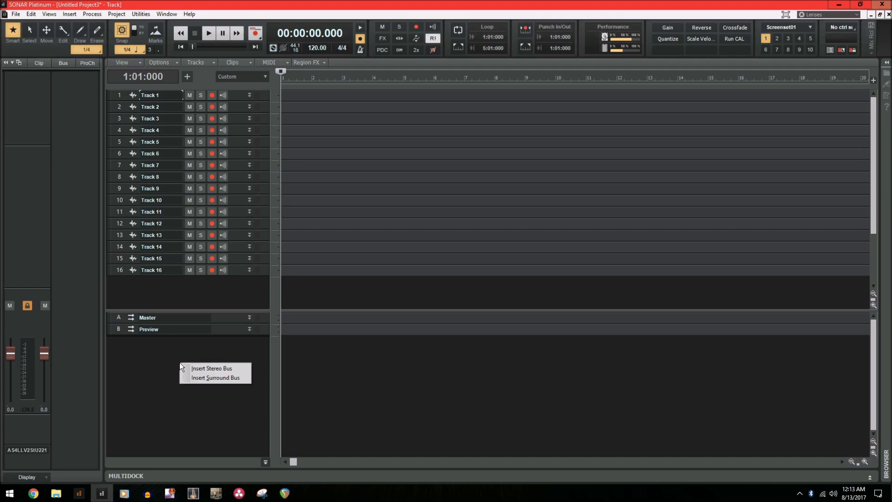
{"action": "left_click", "coordinate": [211, 368]}
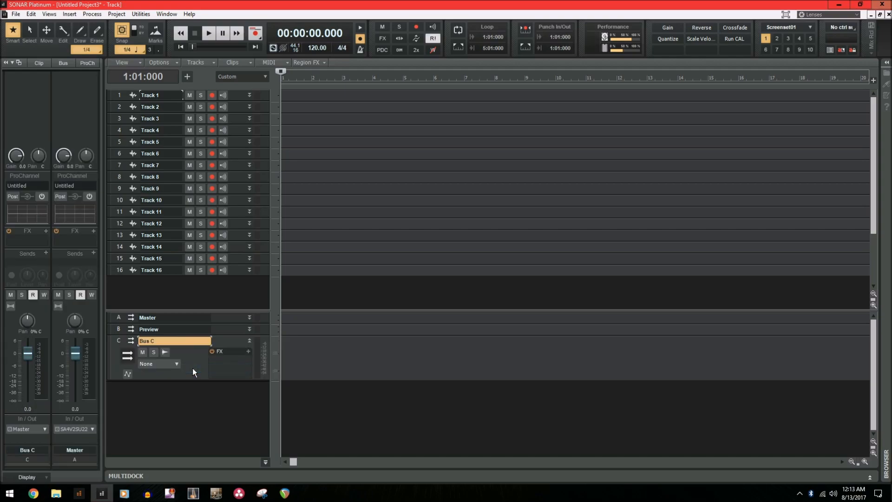
{"action": "mouse_move", "coordinate": [190, 389]}
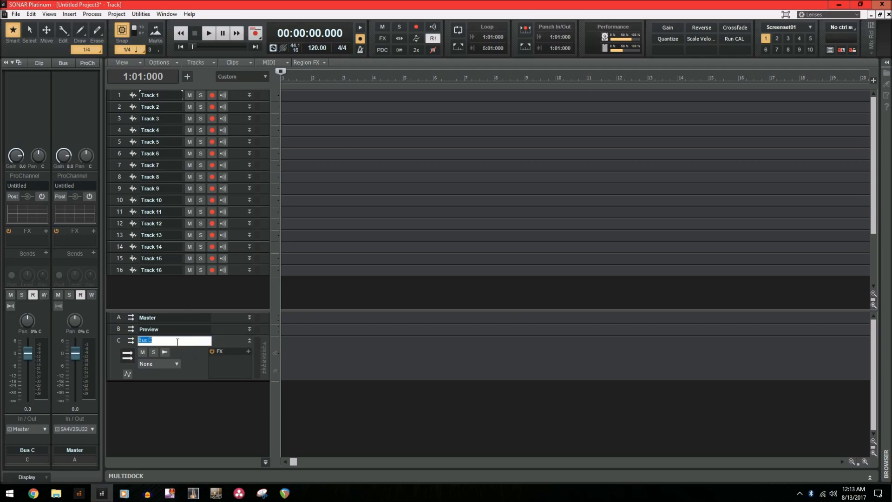
{"action": "type", "text": "Metronome"}
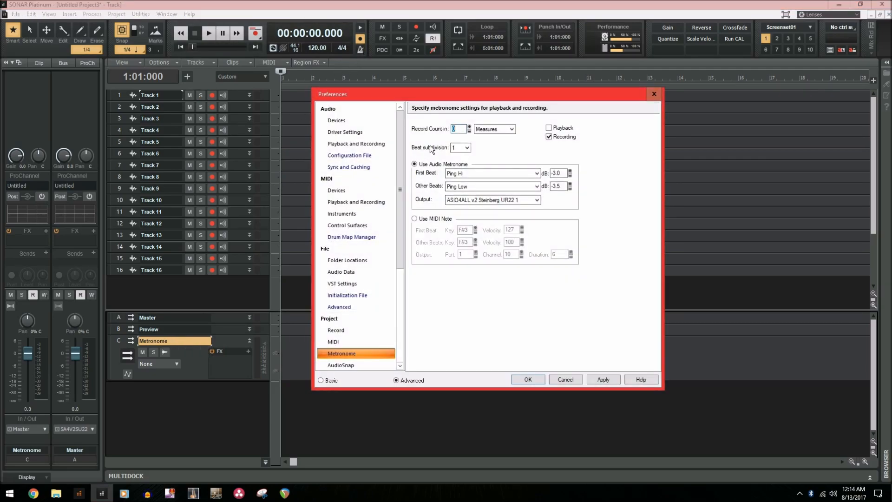
- Show the metronome output destinations, now listing the Metronome bus
{"action": "left_click", "coordinate": [491, 200]}
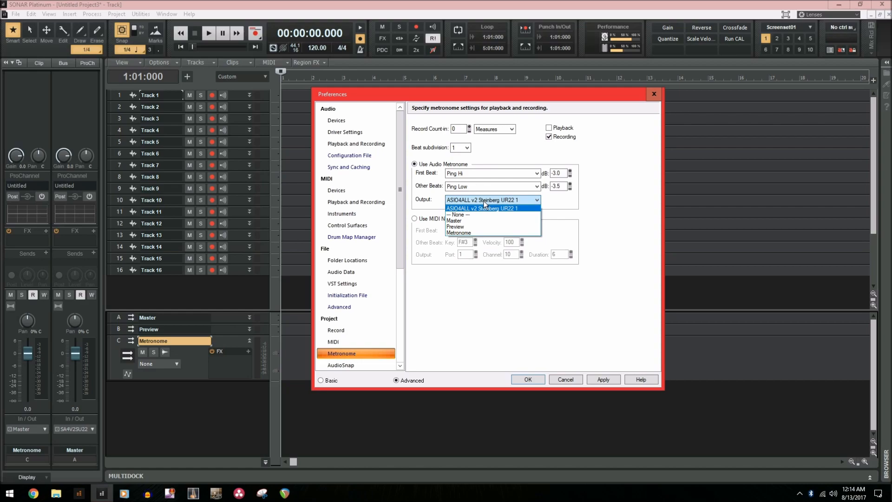
{"action": "mouse_move", "coordinate": [493, 232]}
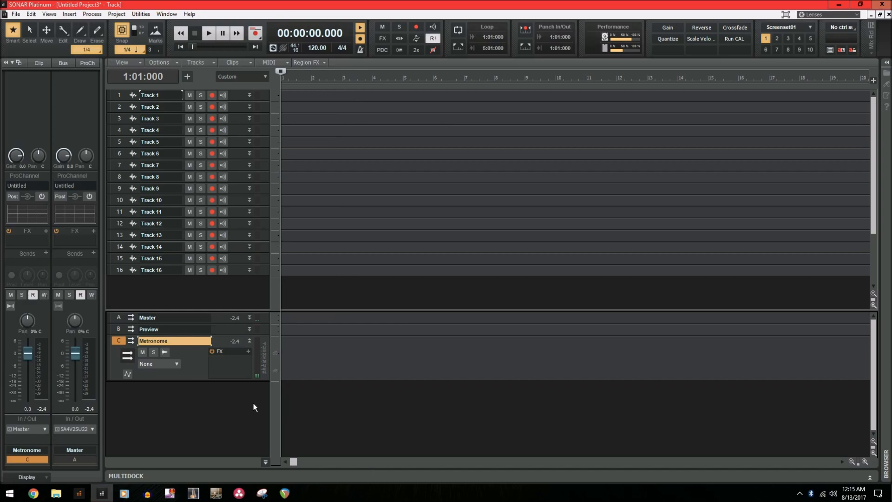
{"action": "left_click", "coordinate": [208, 32]}
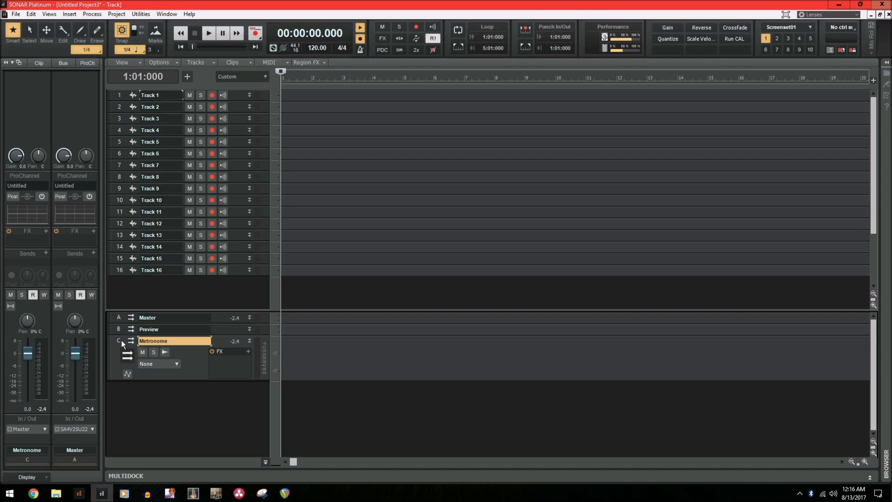
{"action": "left_click", "coordinate": [45, 430]}
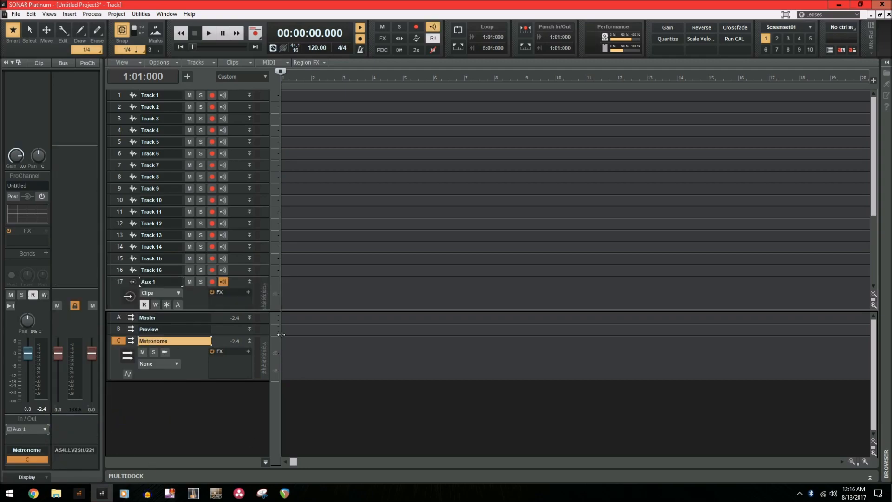
- Arm the Aux 1 track (track 17) for recording
{"action": "scroll", "scroll_direction": "down", "scroll_amount": 3}
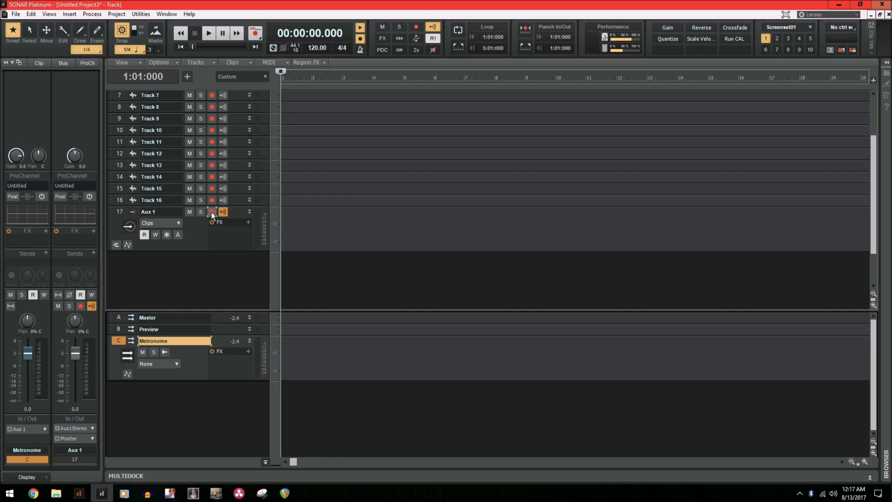
{"action": "left_click", "coordinate": [212, 212]}
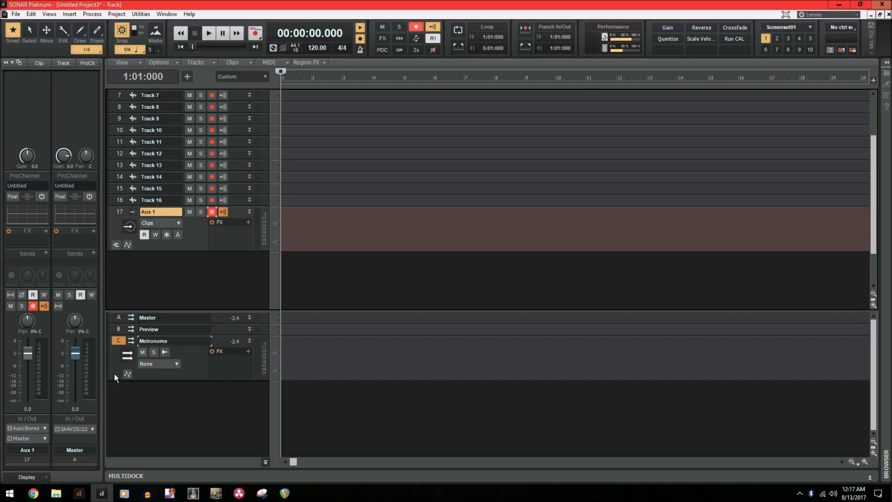
{"action": "mouse_move", "coordinate": [359, 39]}
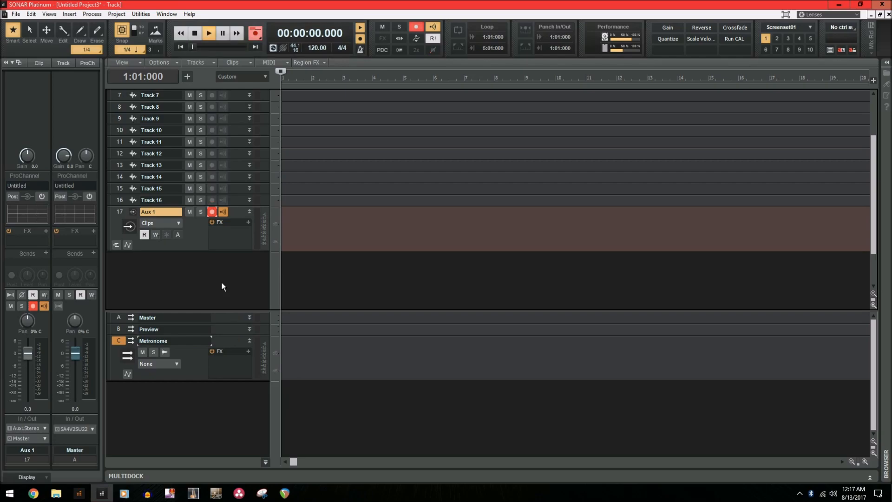
- Record a short pass of the metronome click onto Aux 1, then stop
{"action": "left_click", "coordinate": [207, 32]}
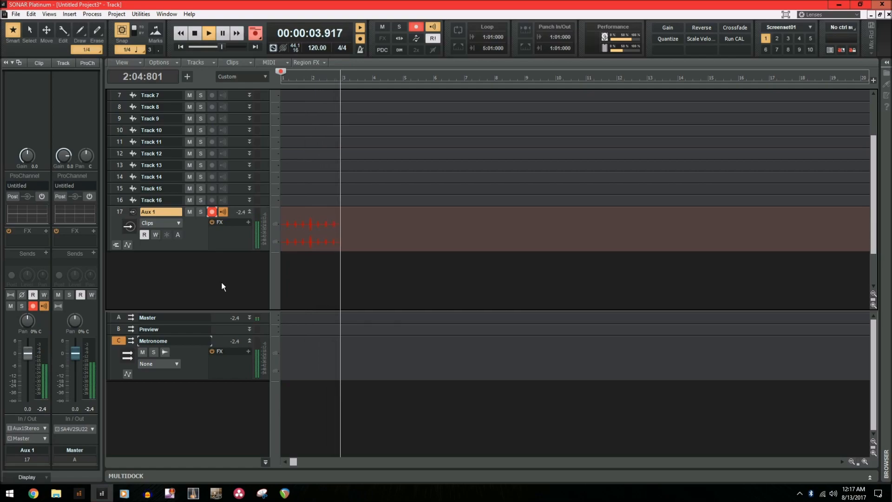
{"action": "left_click", "coordinate": [255, 32]}
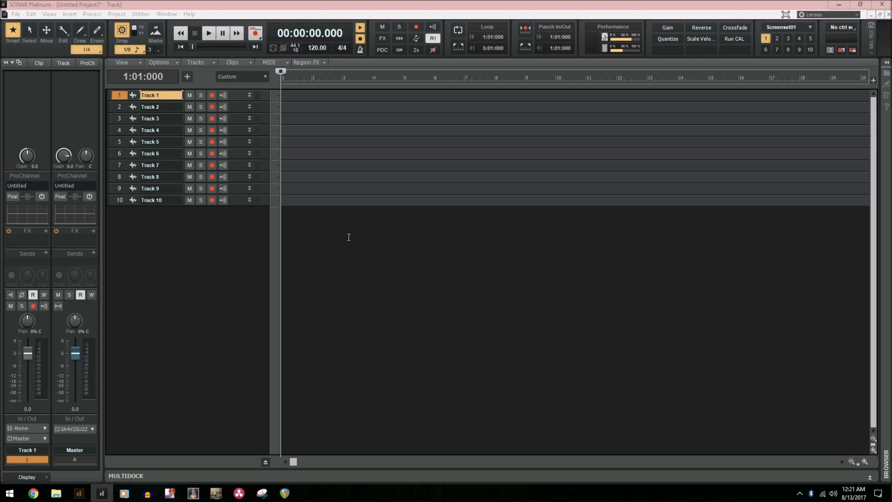
{"action": "mouse_move", "coordinate": [314, 282]}
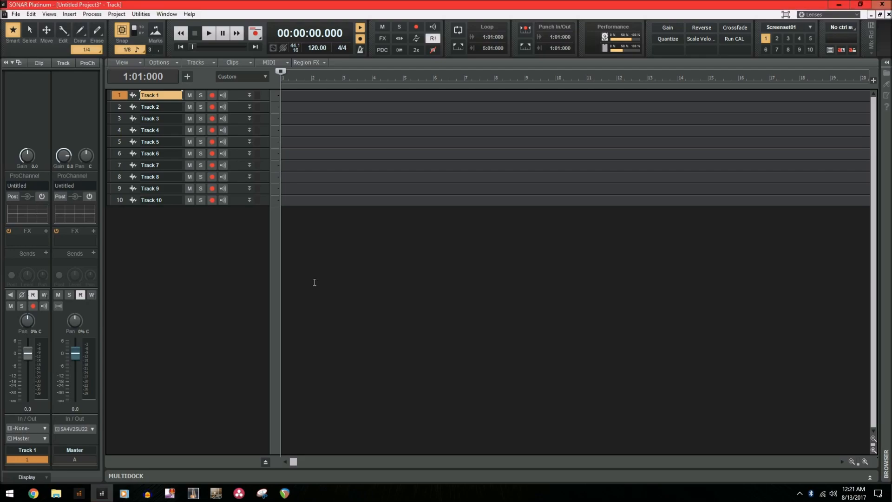
{"action": "mouse_move", "coordinate": [120, 190]}
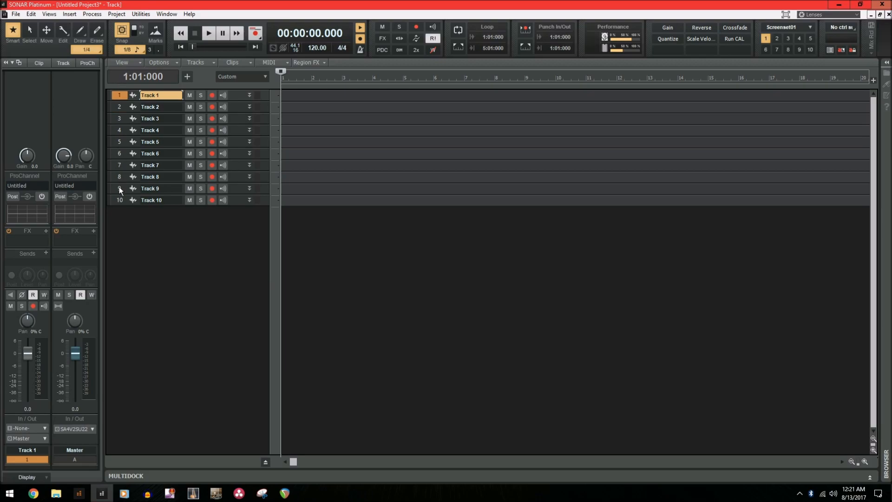
{"action": "mouse_move", "coordinate": [122, 218]}
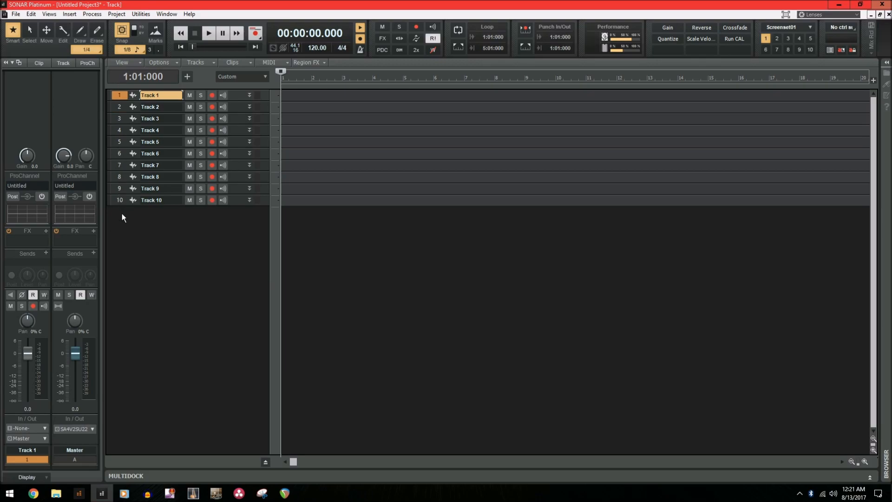
- Import the ten drum WAV files from the Tracks folder via File > Import > Audio
{"action": "left_click", "coordinate": [15, 14]}
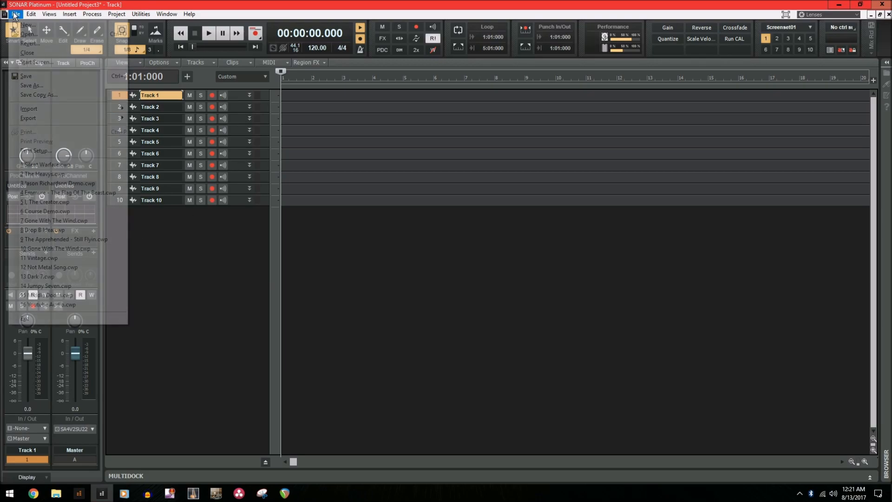
{"action": "left_click", "coordinate": [28, 108]}
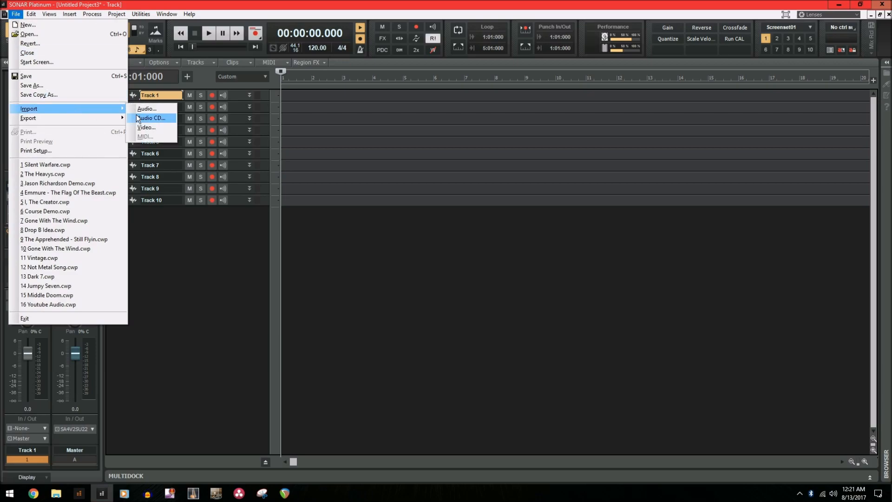
{"action": "left_click", "coordinate": [147, 108]}
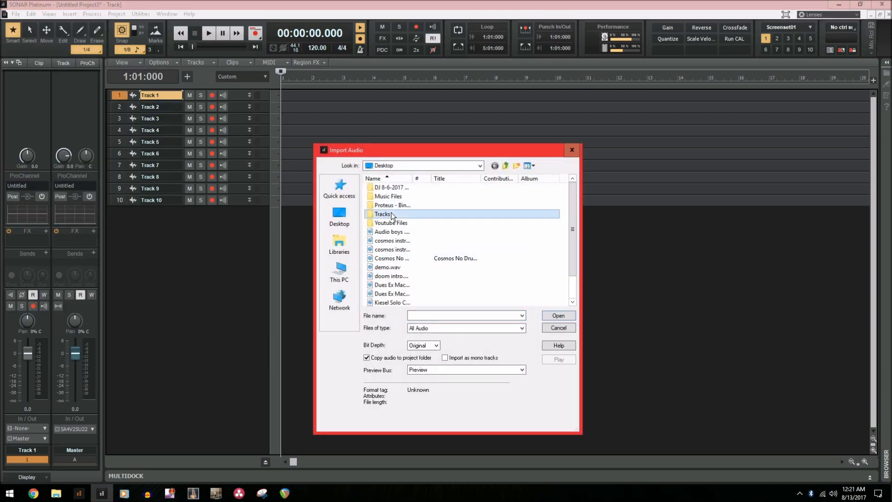
{"action": "double_click", "coordinate": [382, 214]}
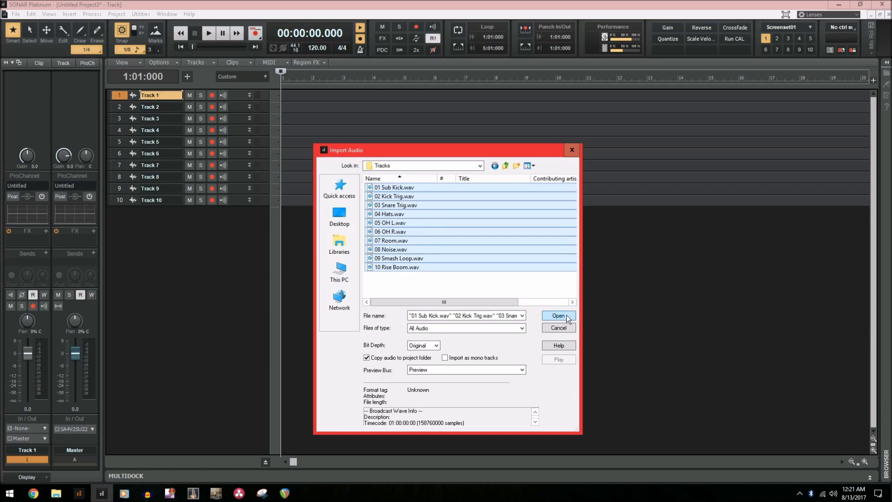
{"action": "left_click", "coordinate": [558, 316]}
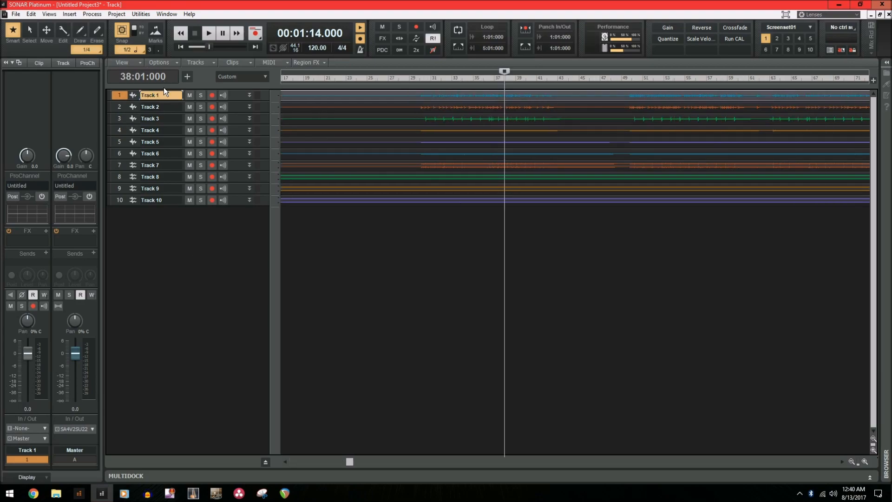
- Try renaming Track 1 by hand, then show its Track properties in the Inspector
{"action": "double_click", "coordinate": [150, 95]}
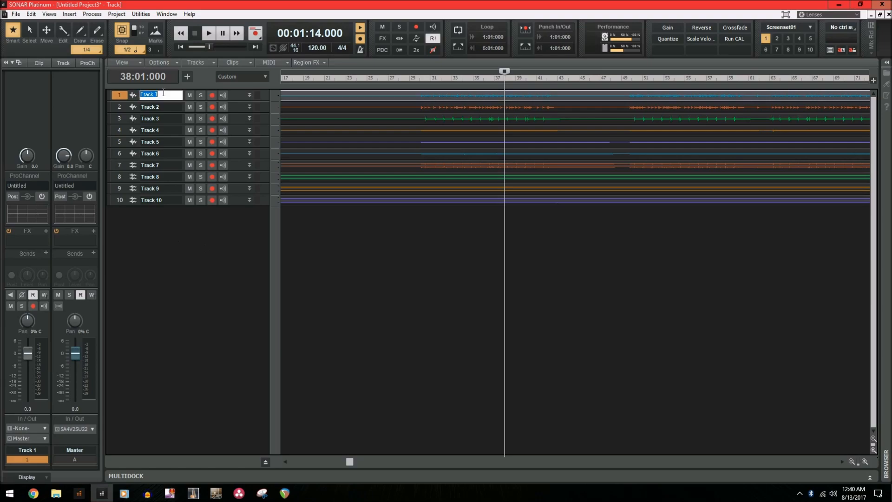
{"action": "type", "text": "trac"}
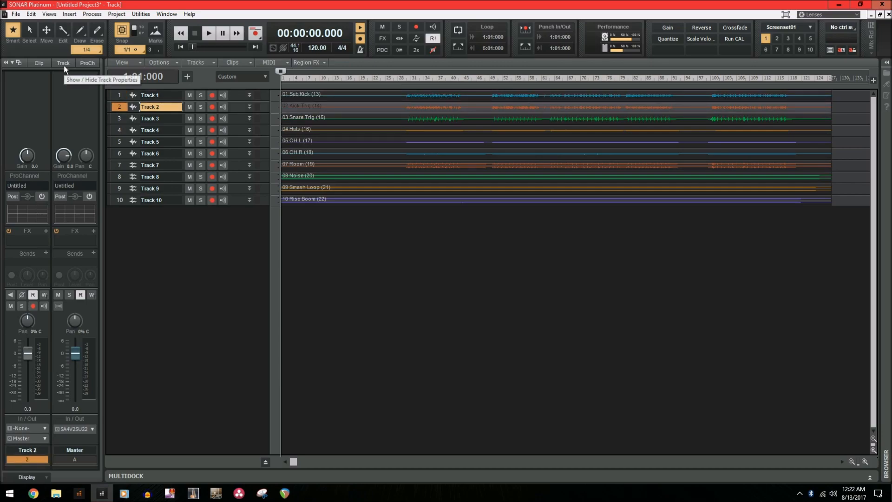
{"action": "left_click", "coordinate": [63, 62]}
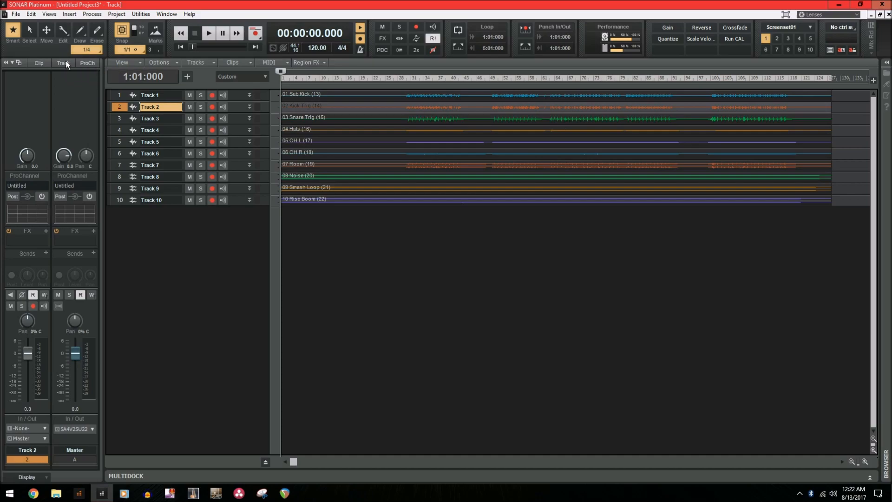
{"action": "mouse_move", "coordinate": [226, 289]}
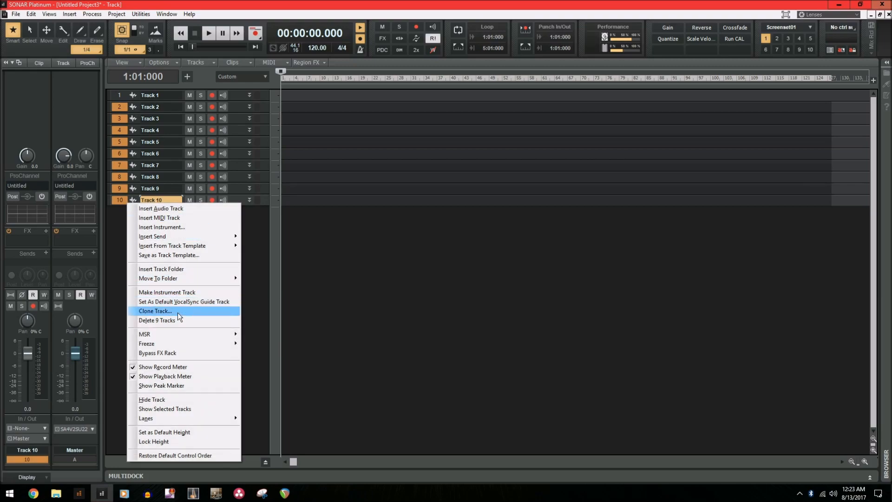
- Delete the nine extra tracks and re-import the ten stems onto auto-named tracks
{"action": "left_click", "coordinate": [158, 319]}
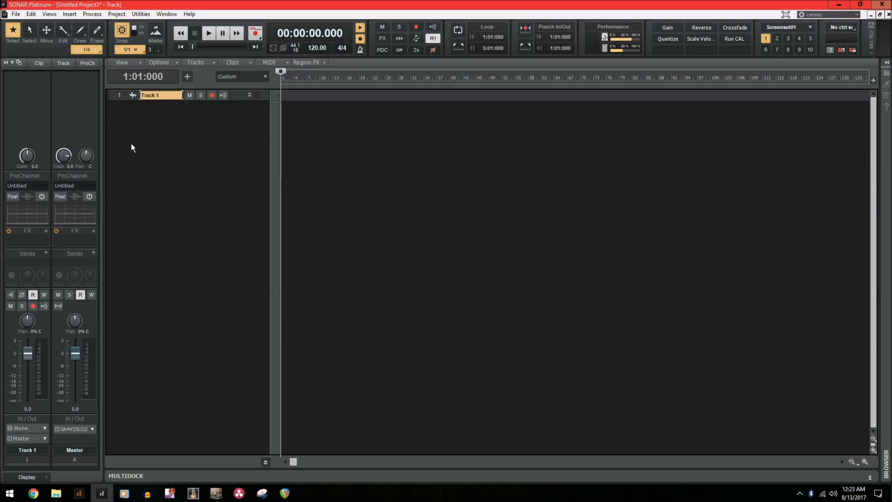
{"action": "mouse_move", "coordinate": [262, 128]}
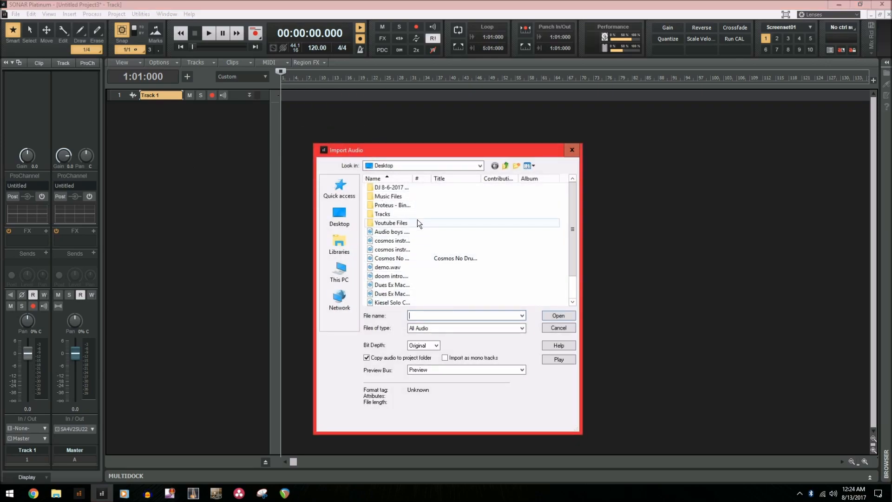
{"action": "double_click", "coordinate": [382, 214]}
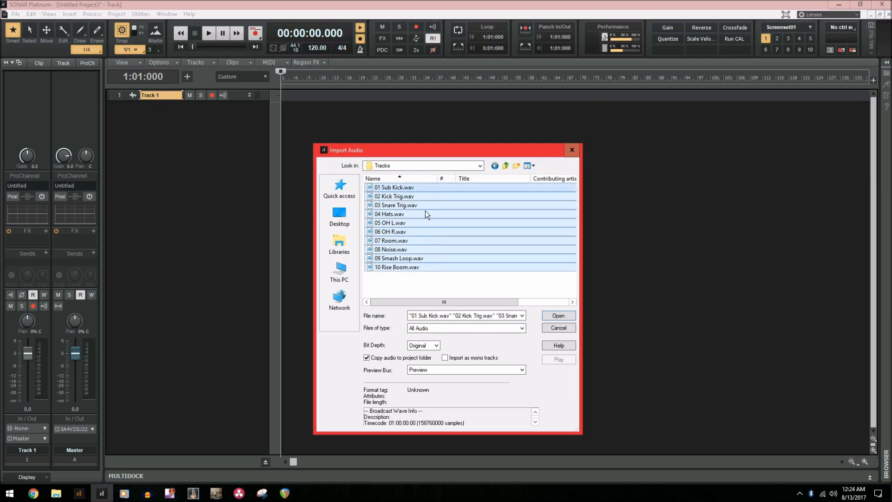
{"action": "left_click", "coordinate": [558, 315]}
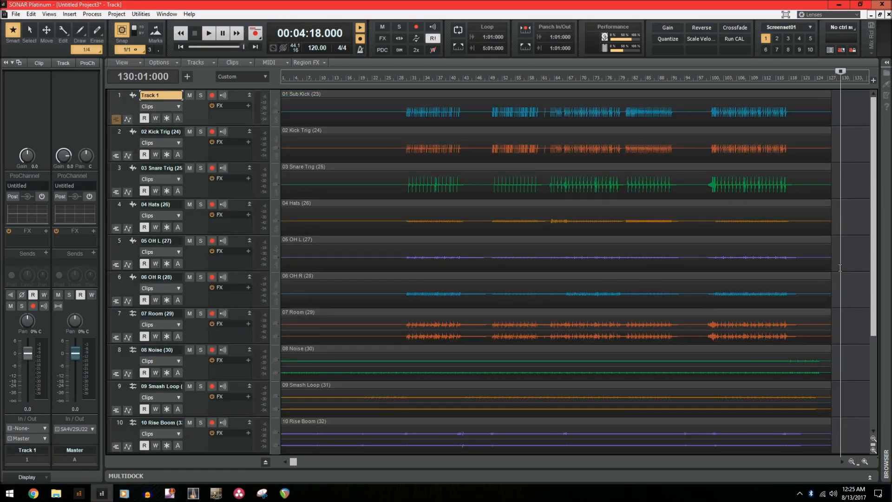
{"action": "mouse_move", "coordinate": [762, 318]}
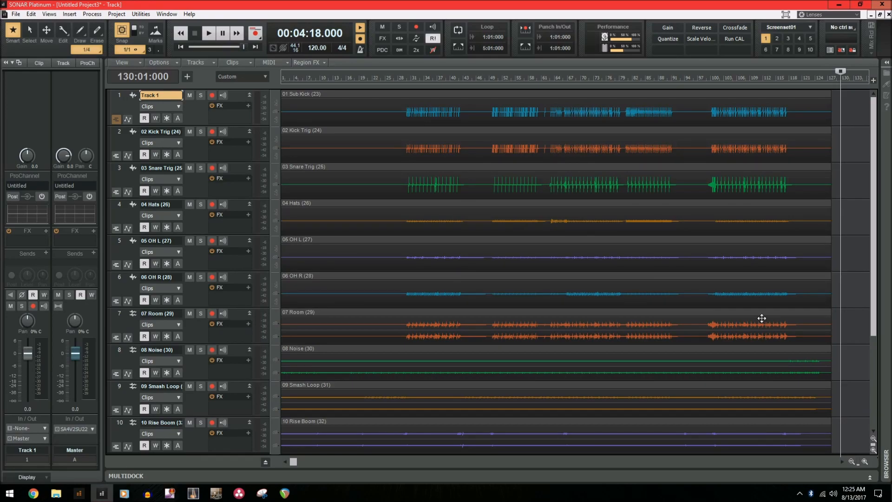
{"action": "mouse_move", "coordinate": [123, 101]}
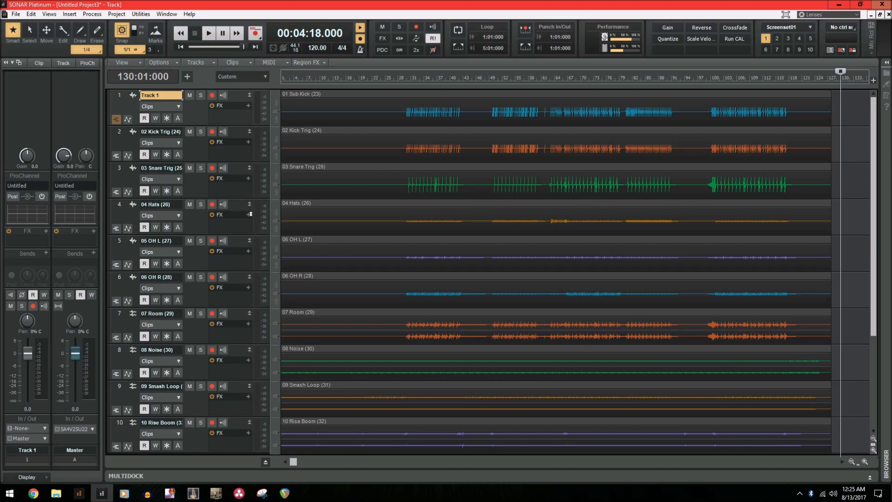
{"action": "mouse_move", "coordinate": [206, 145]}
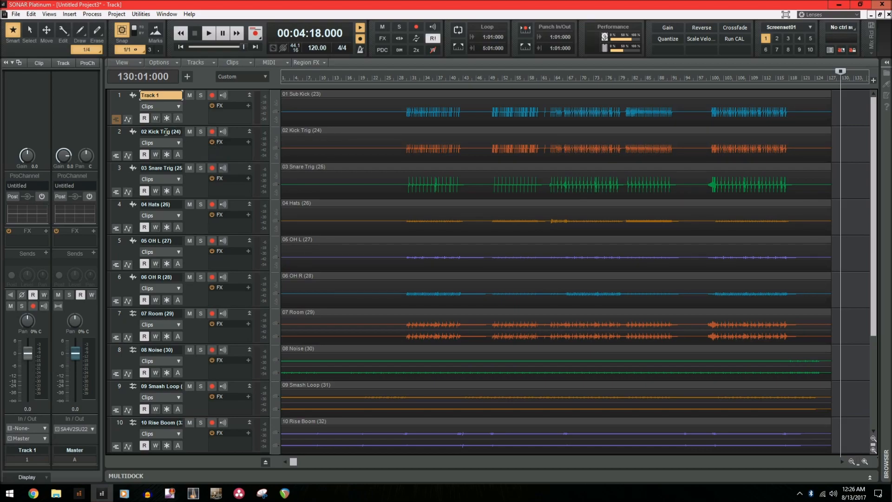
{"action": "mouse_move", "coordinate": [166, 131]}
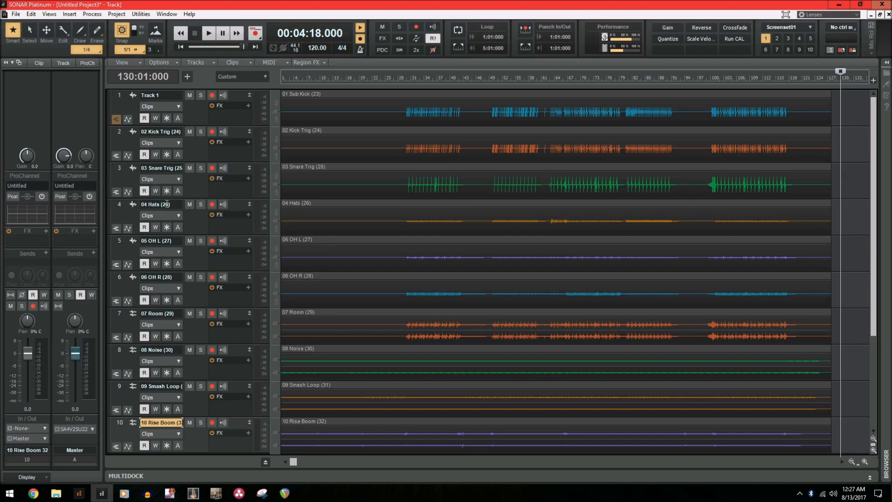
{"action": "double_click", "coordinate": [158, 203]}
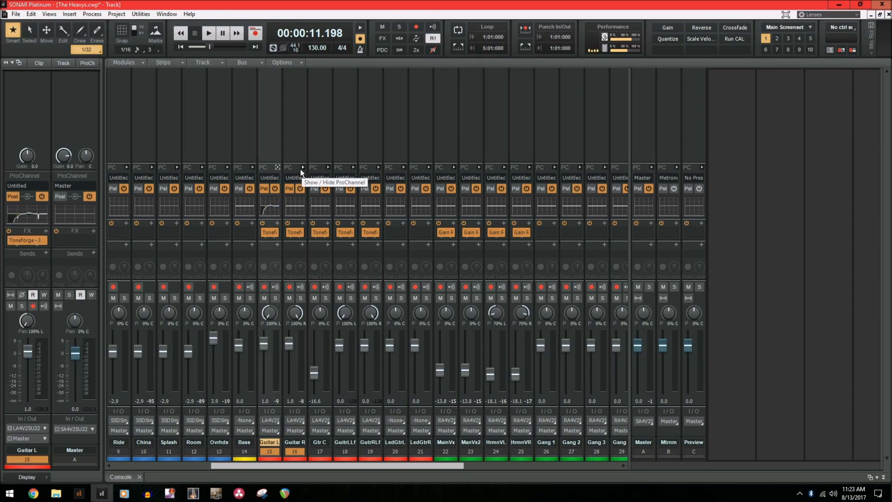
- Expand the Guitar L strip's ProChannel showing the console emulator and EQ
{"action": "left_click", "coordinate": [301, 167]}
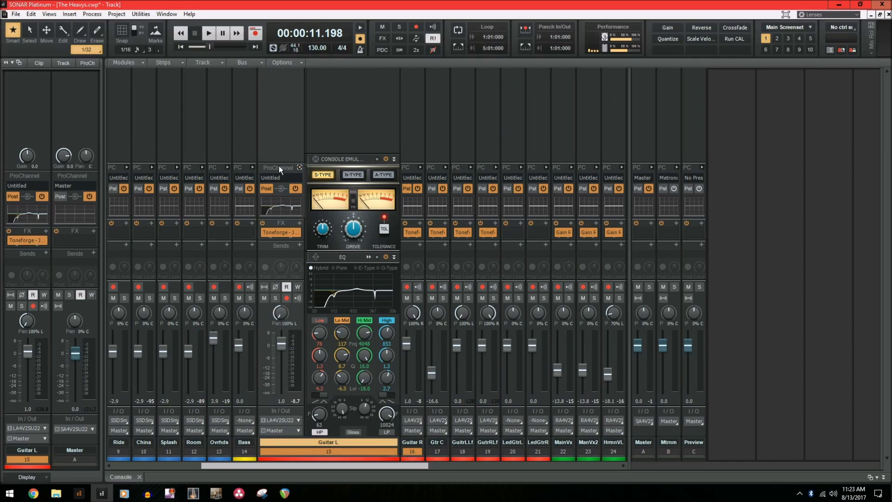